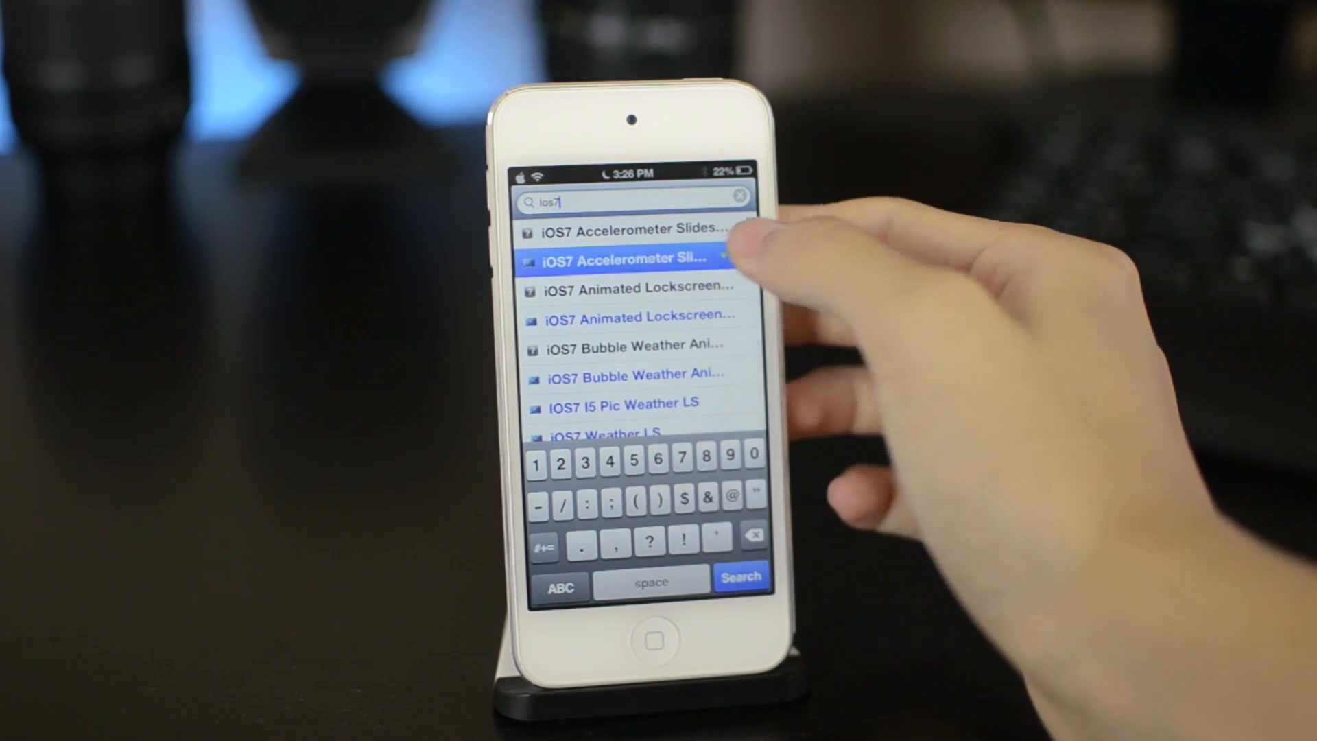
- Open the iOS7 Accelerometer package from the iOS7 search results
click(626, 261)
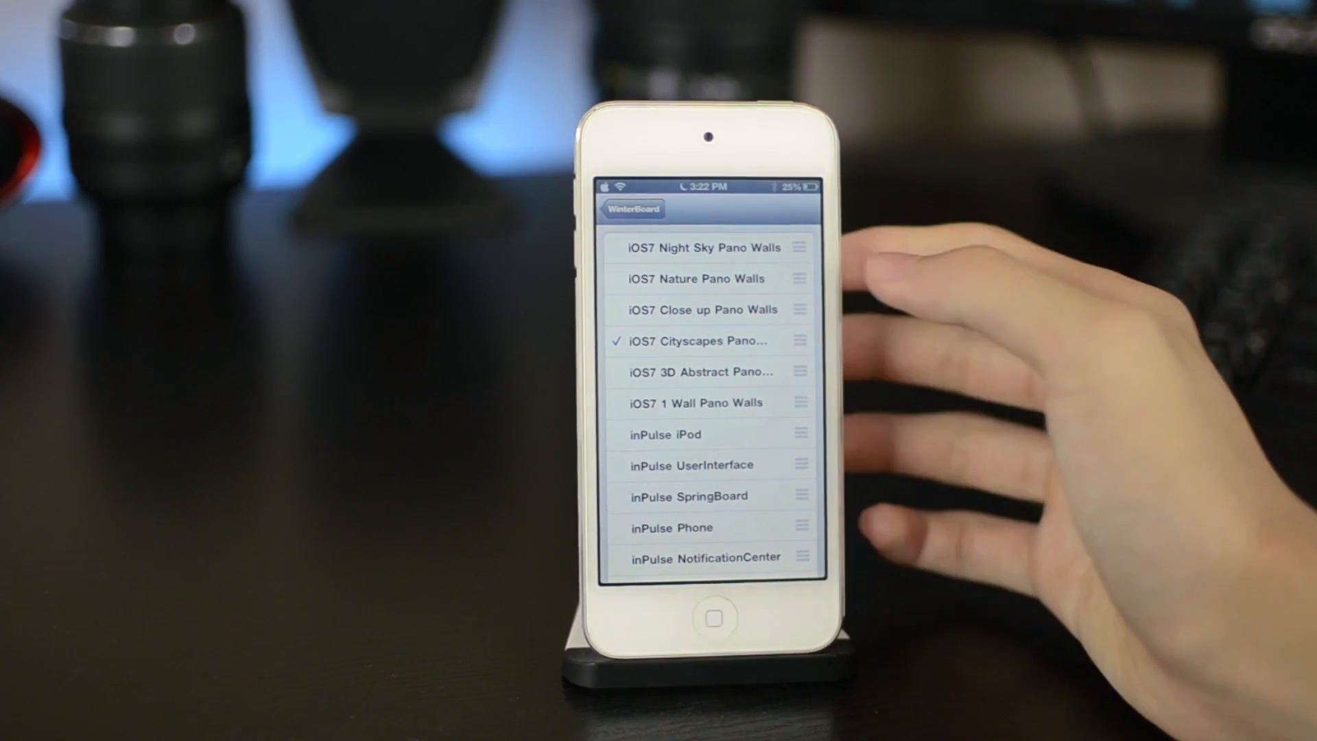
- Check iOS7 Nature Pano Walls and uncheck the Close up and Cityscapes Pano Walls themes
click(703, 309)
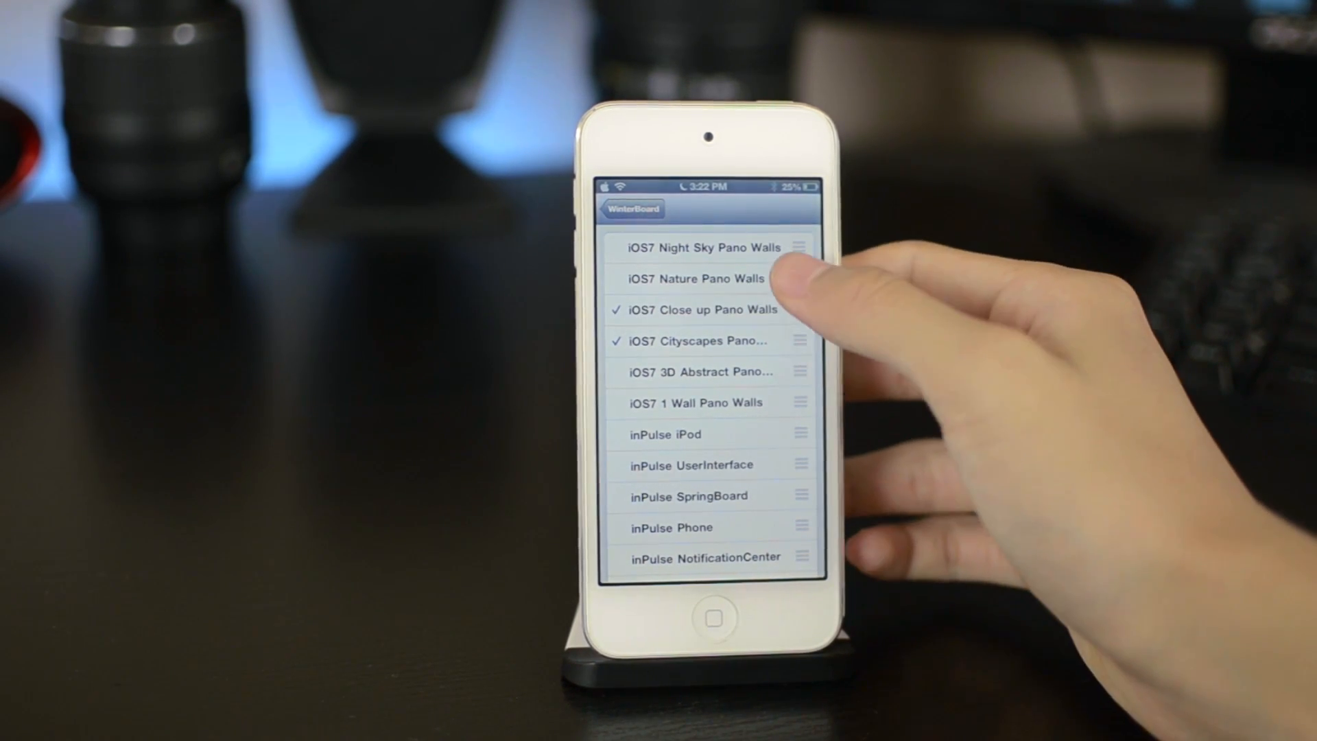
click(695, 278)
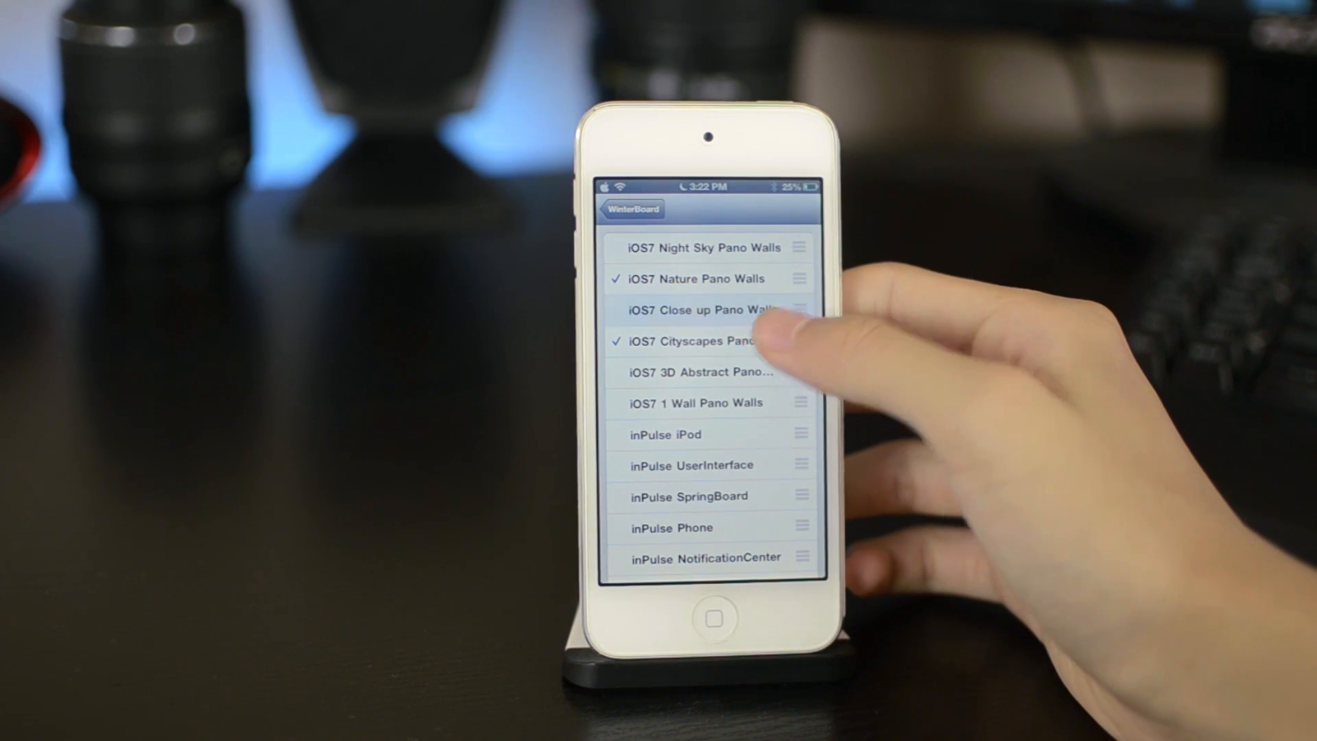
click(697, 371)
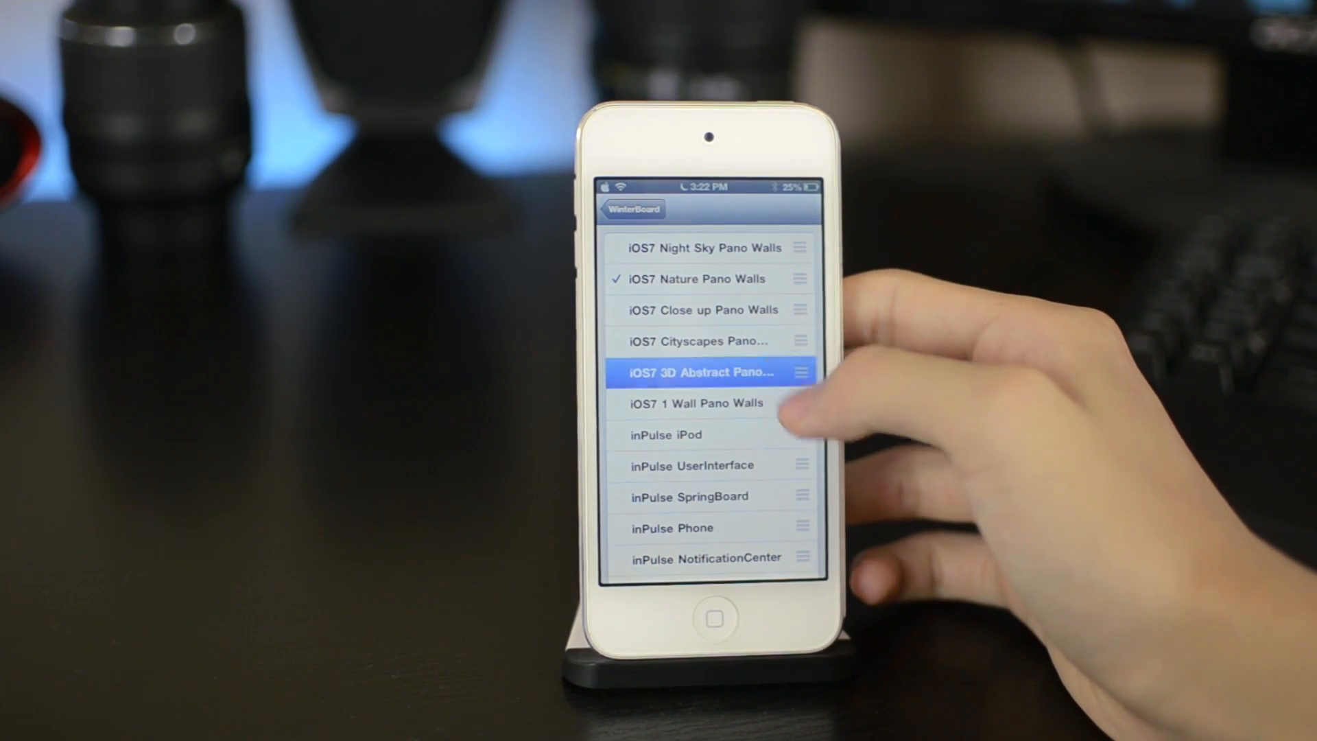
click(701, 372)
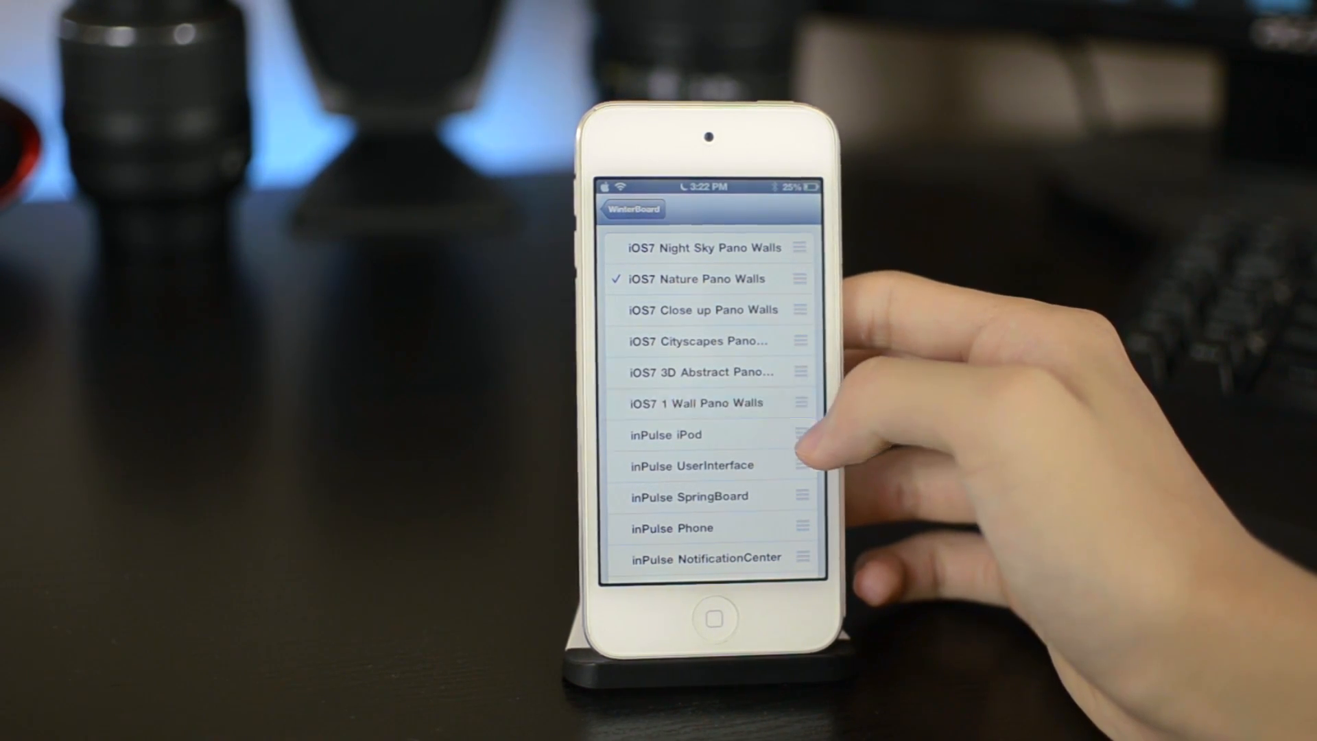